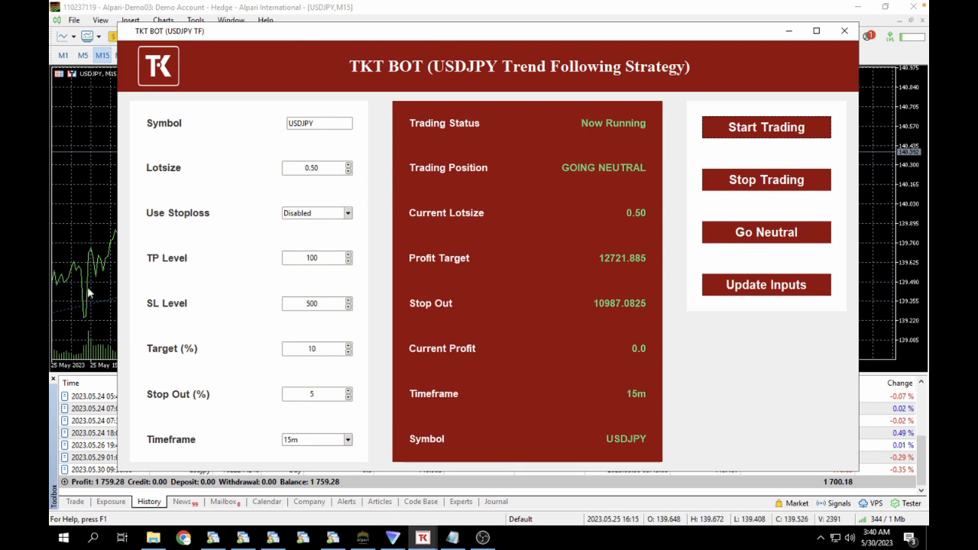
mouse_move(568, 406)
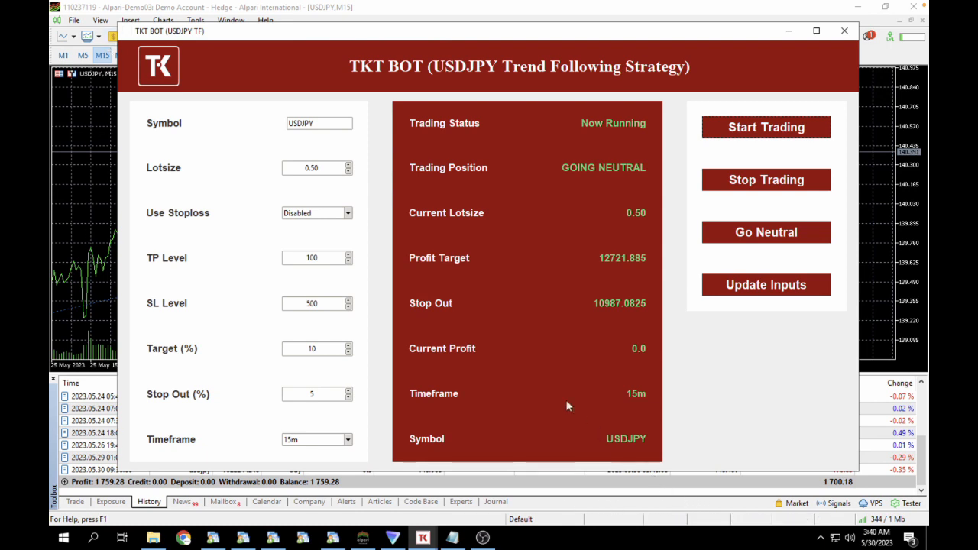
- Review the strategy settings, leaving the stop loss option at Disabled
left_click(318, 122)
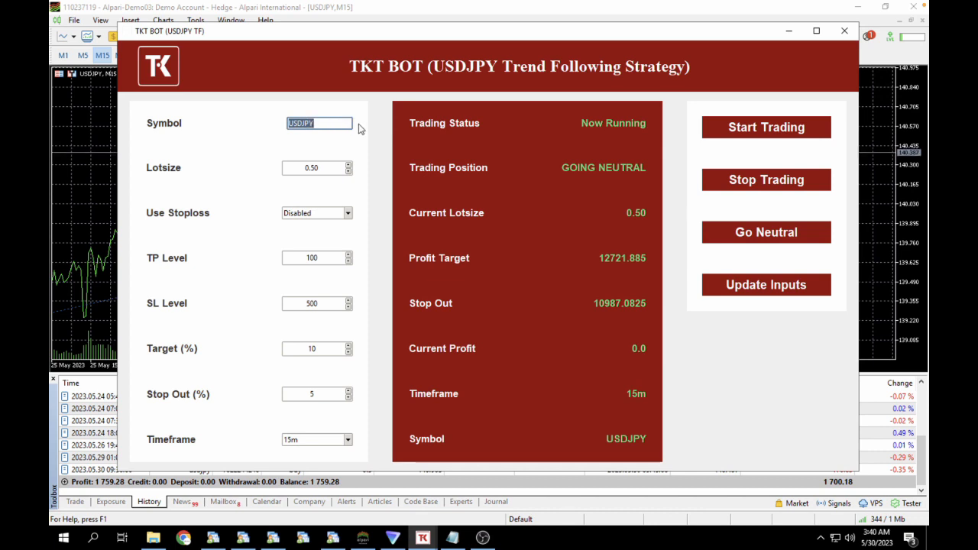
left_click(313, 166)
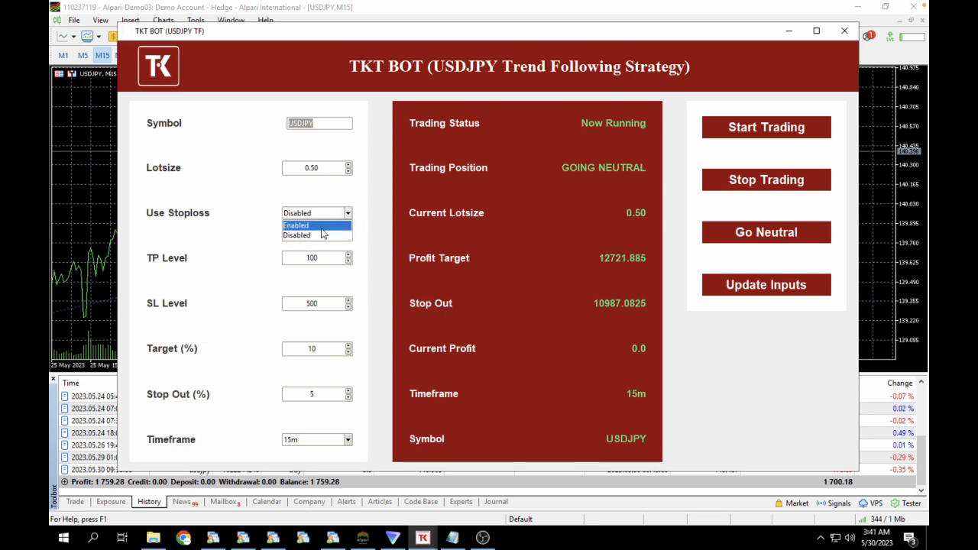
left_click(296, 235)
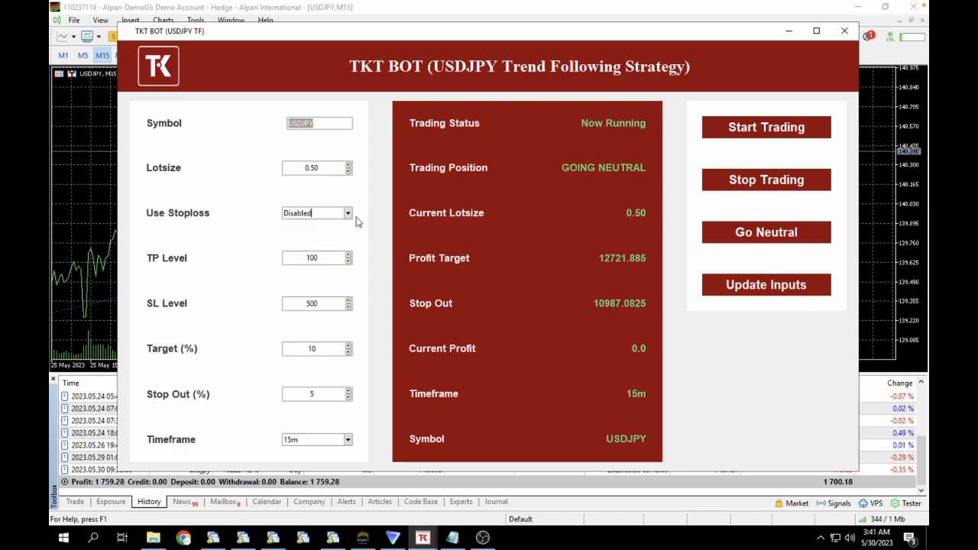
mouse_move(315, 214)
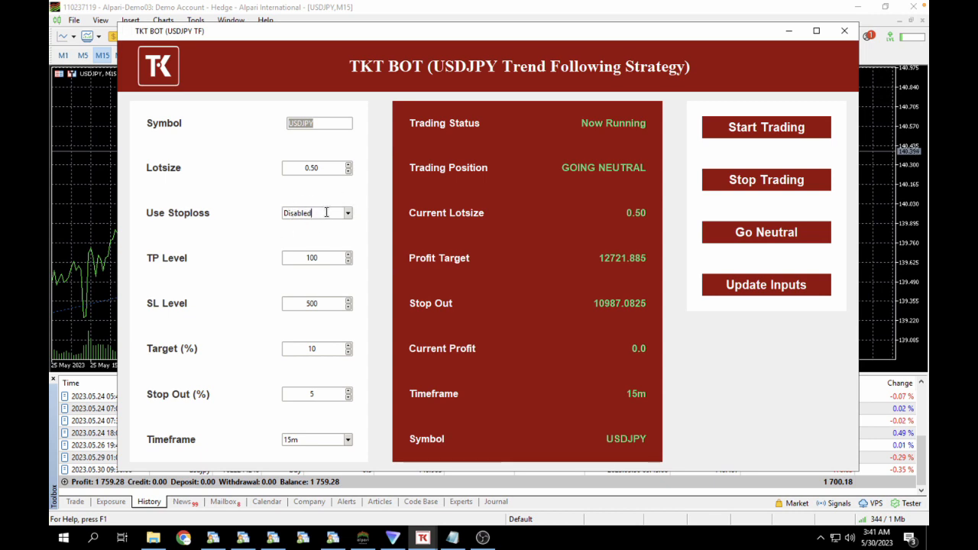
mouse_move(320, 306)
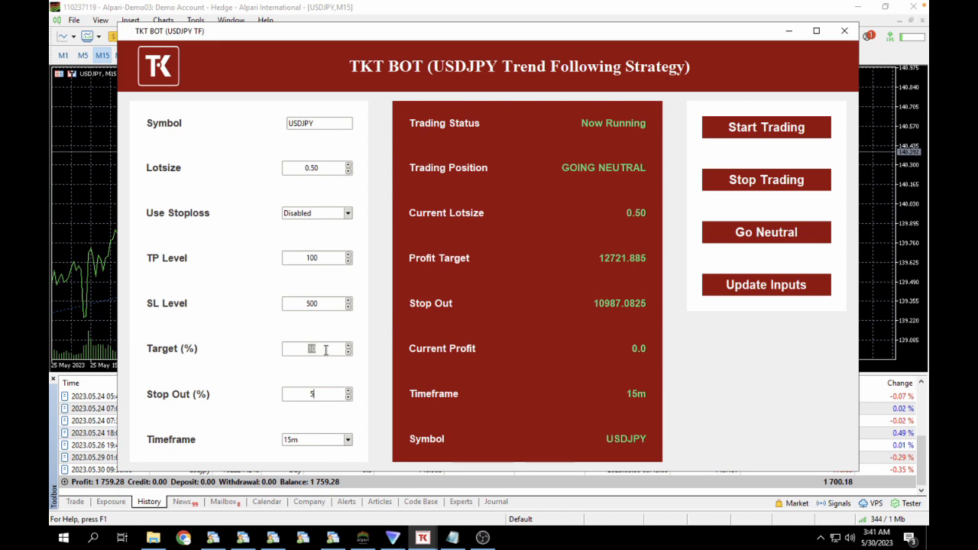
- Enter the parameter values 10, 10 and 5 and scroll down the Trend Following Strategy product page
type("10")
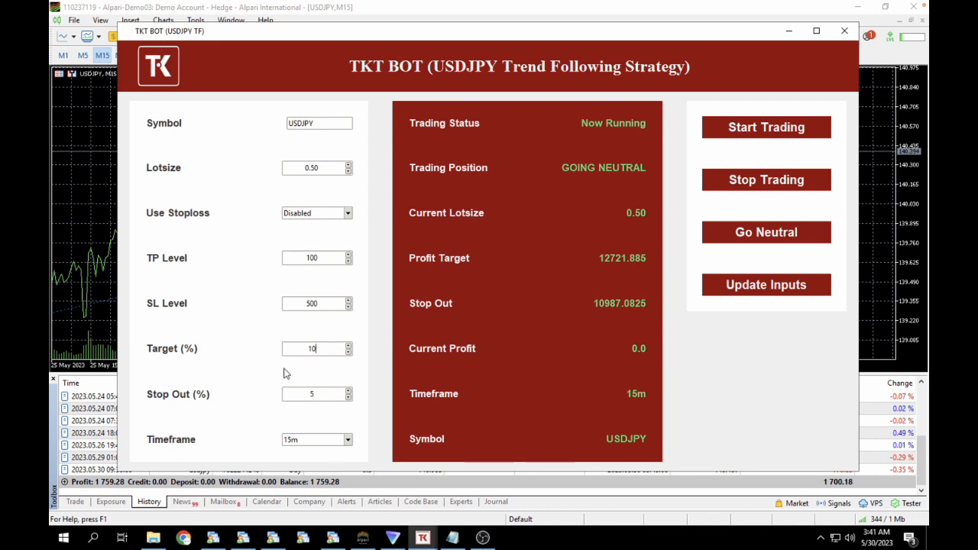
mouse_move(294, 362)
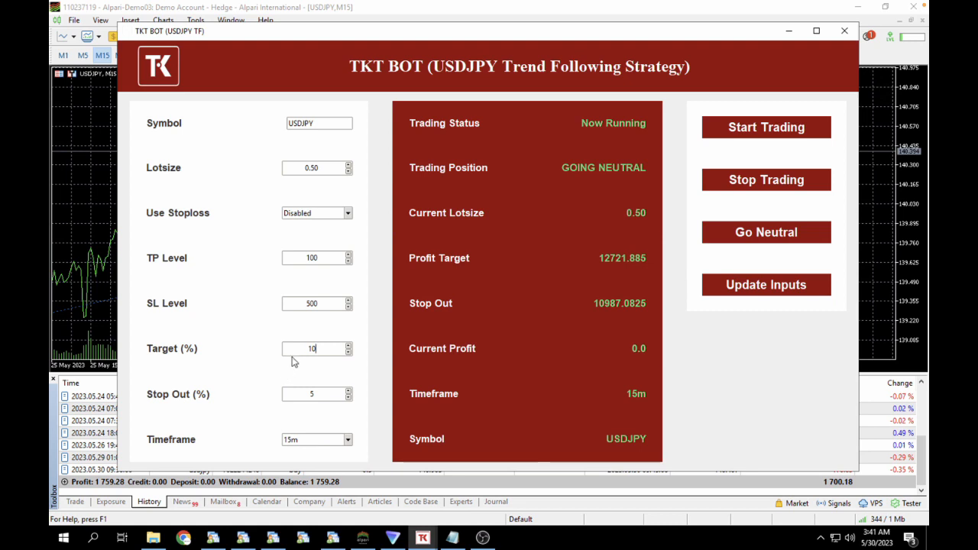
mouse_move(296, 376)
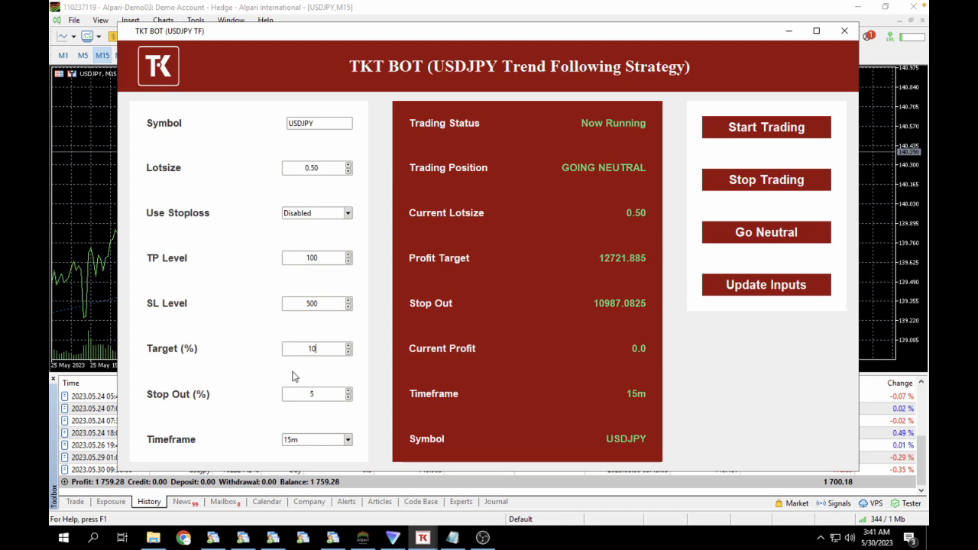
mouse_move(516, 327)
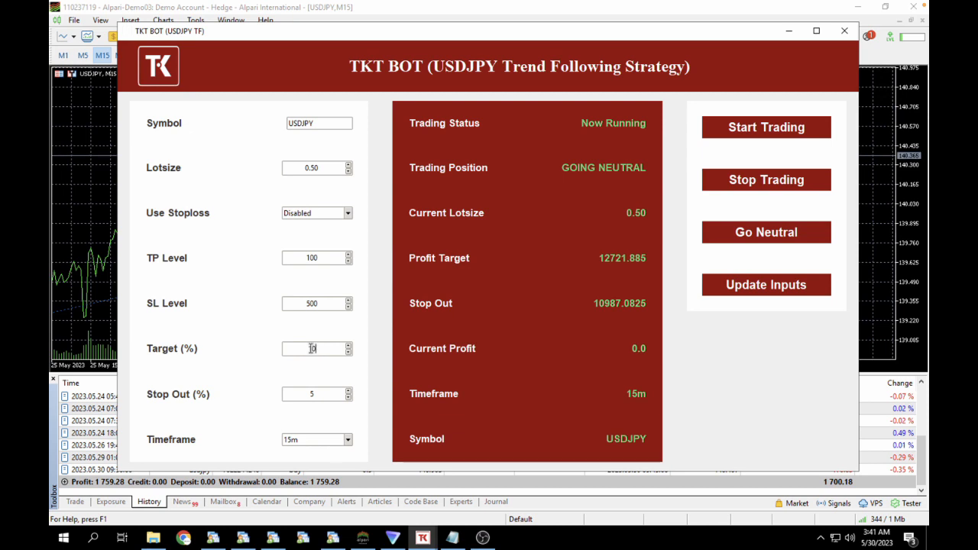
type("10")
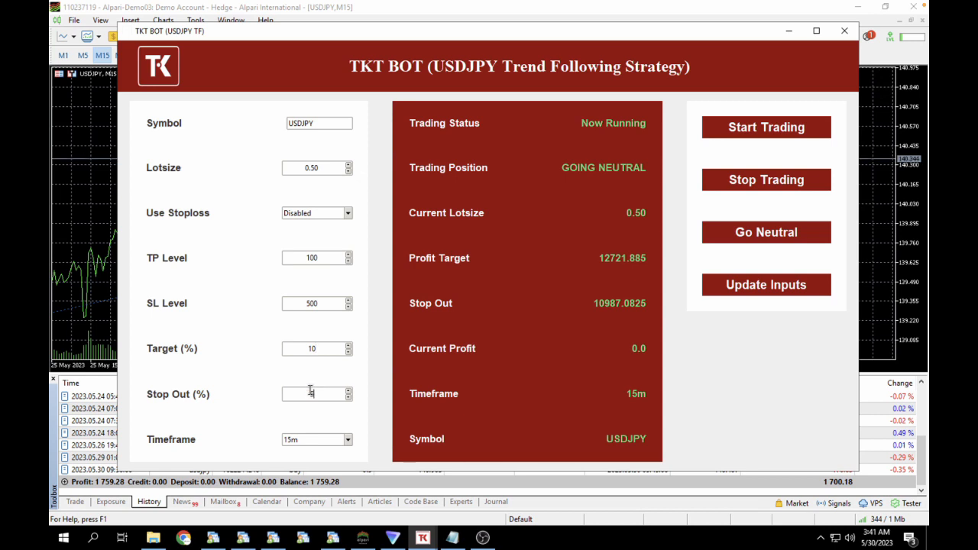
type("5")
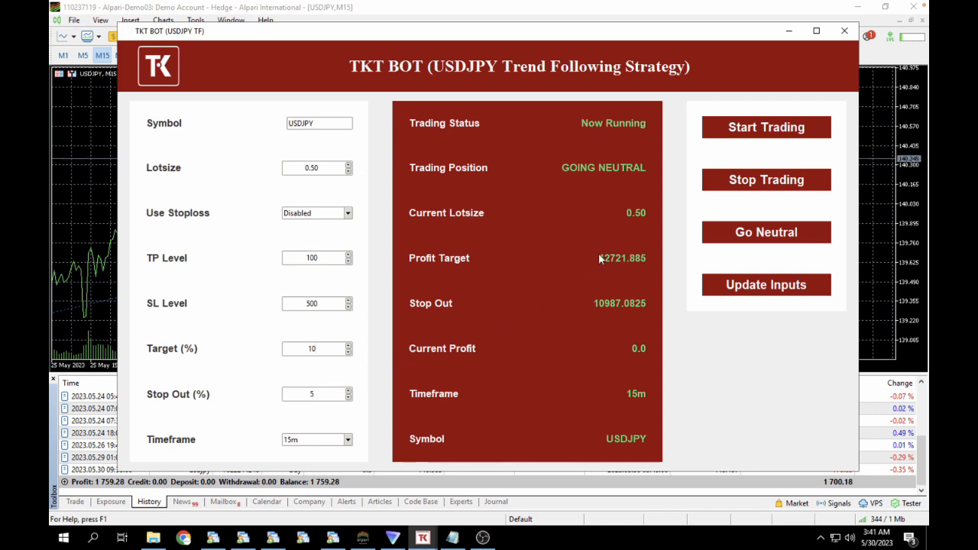
left_click(313, 394)
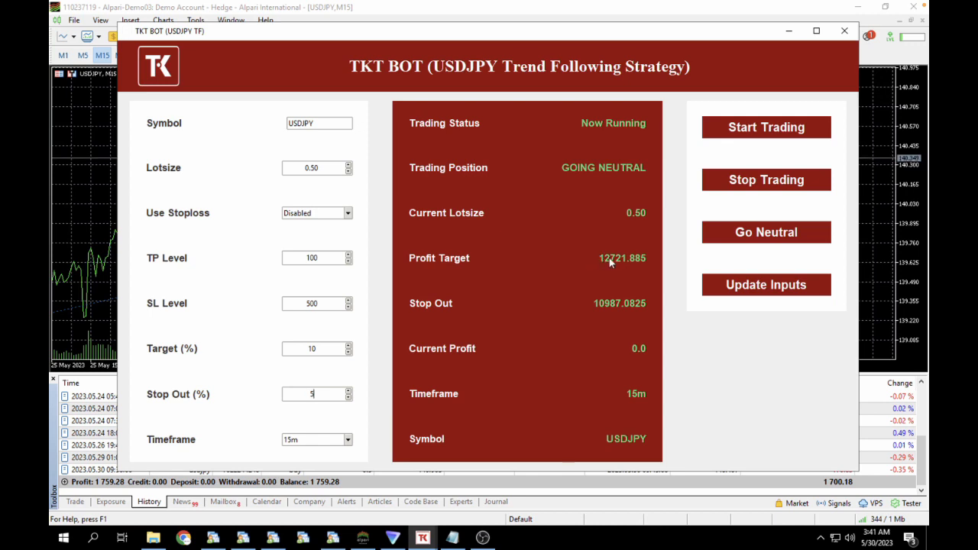
mouse_move(643, 243)
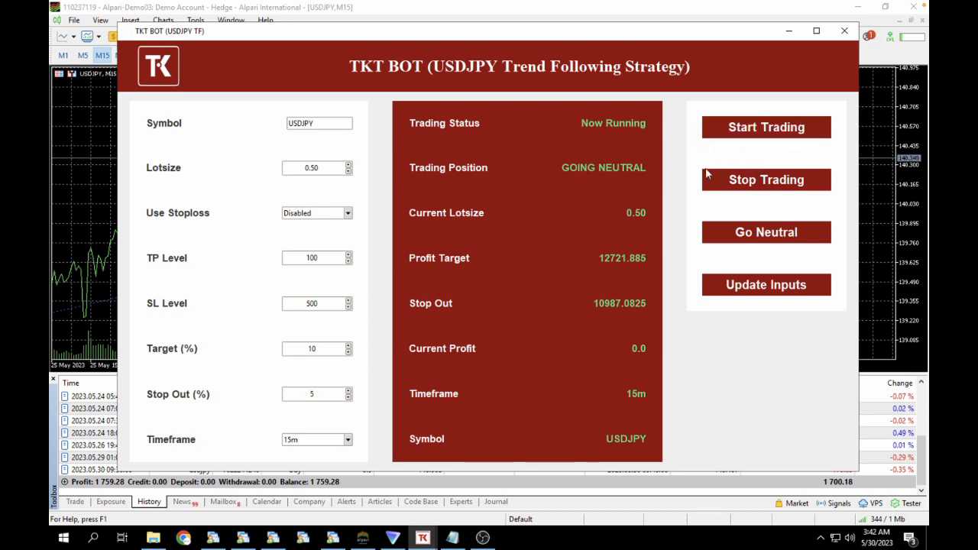
left_click(312, 394)
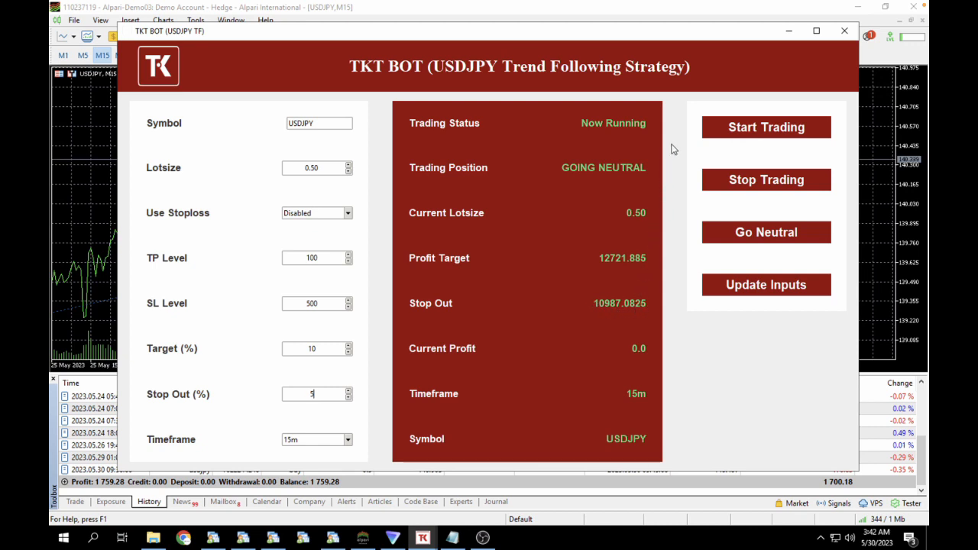
mouse_move(619, 131)
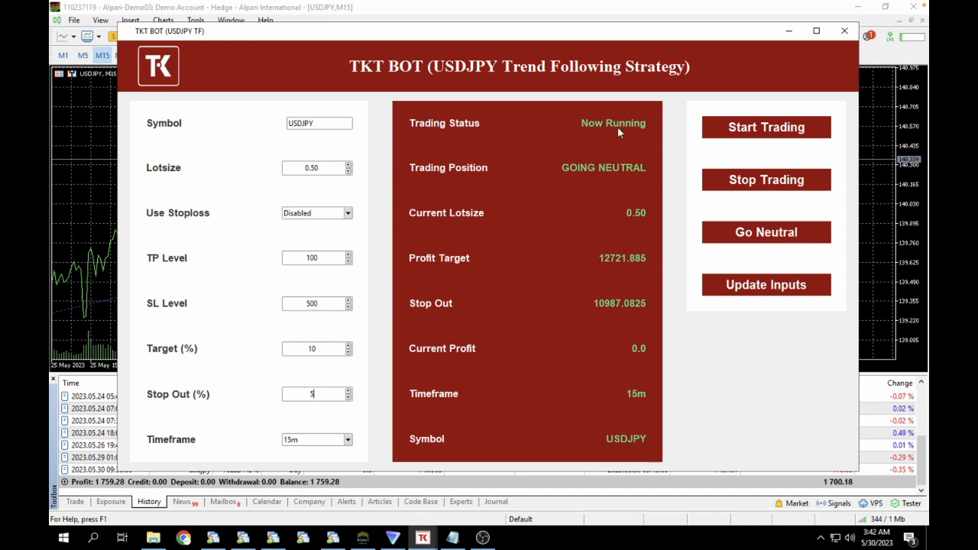
mouse_move(503, 197)
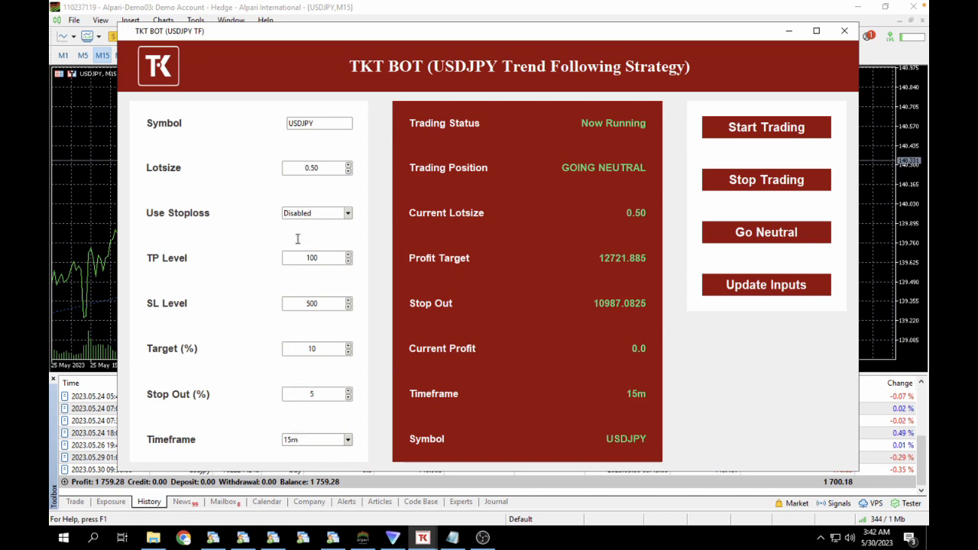
left_click(312, 394)
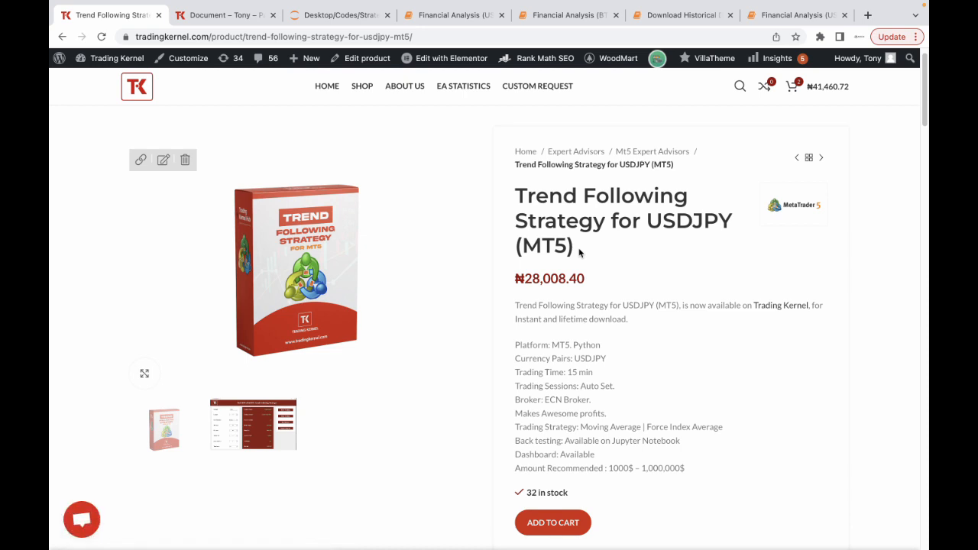
scroll("down", 3)
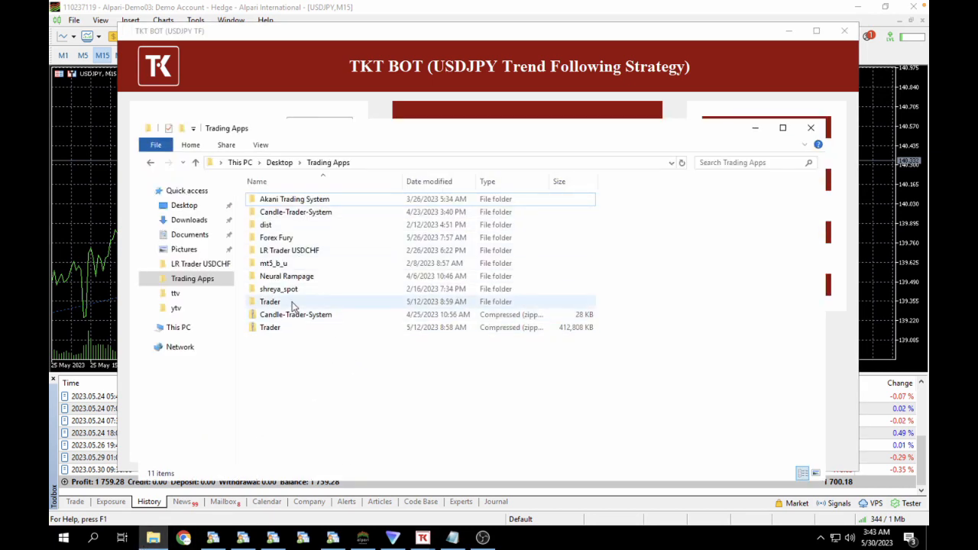
- Open the Trader folder inside Trading Apps to show the Trader application
double_click(269, 301)
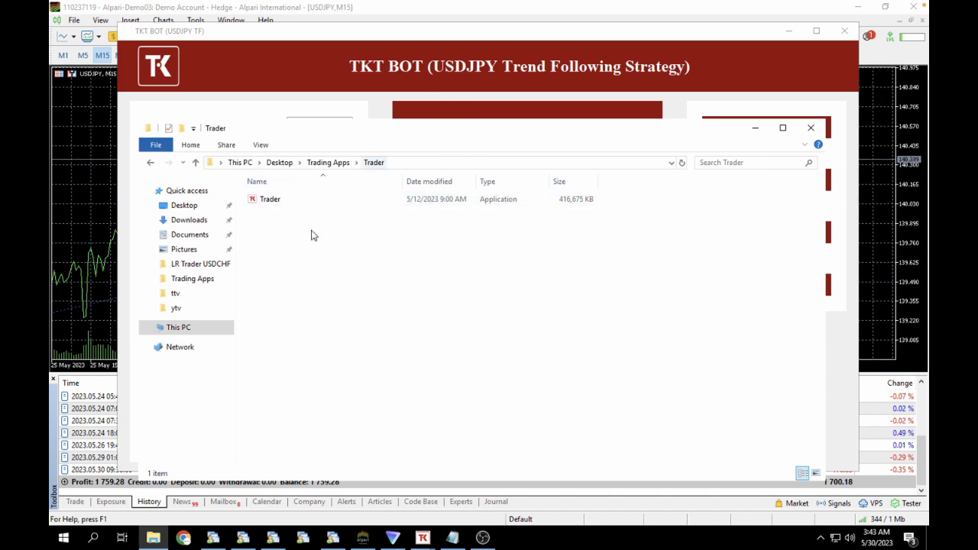
mouse_move(498, 220)
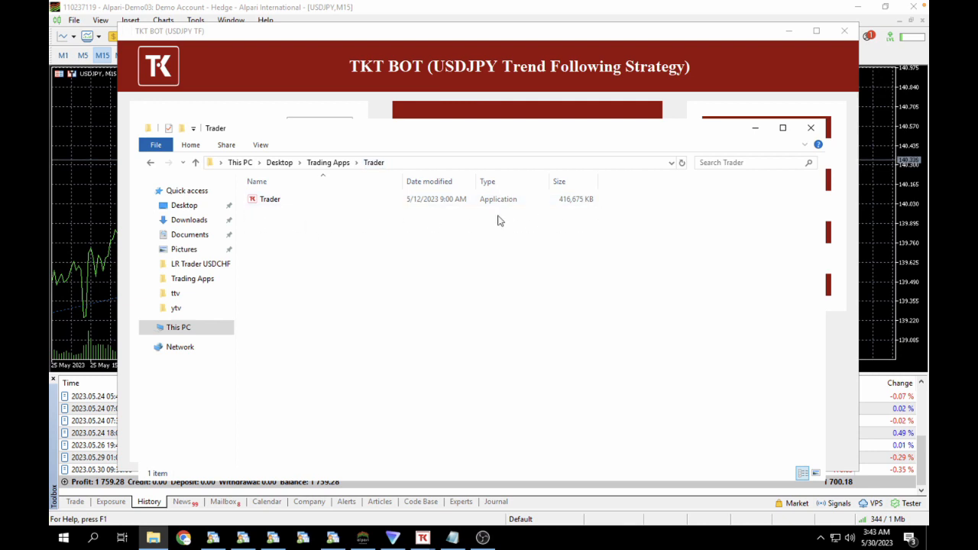
mouse_move(281, 226)
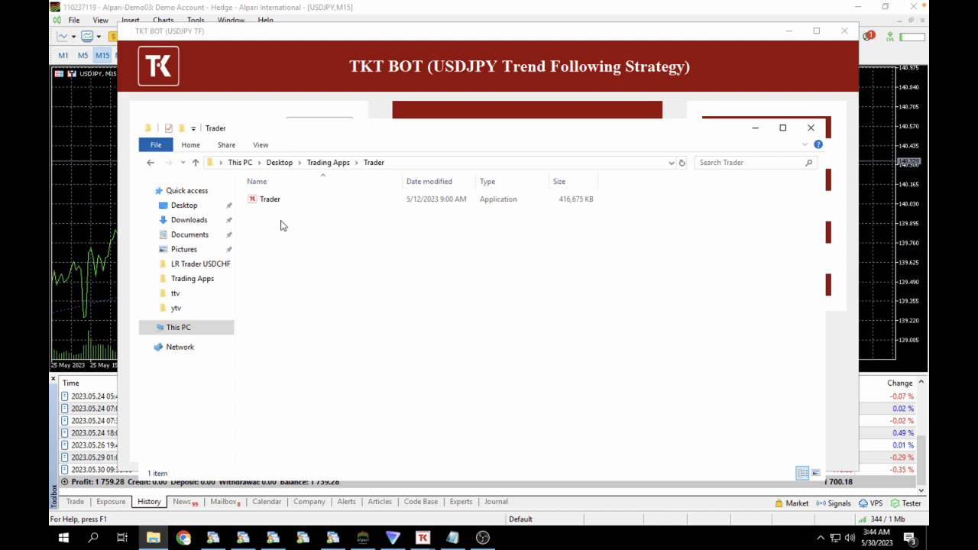
mouse_move(289, 214)
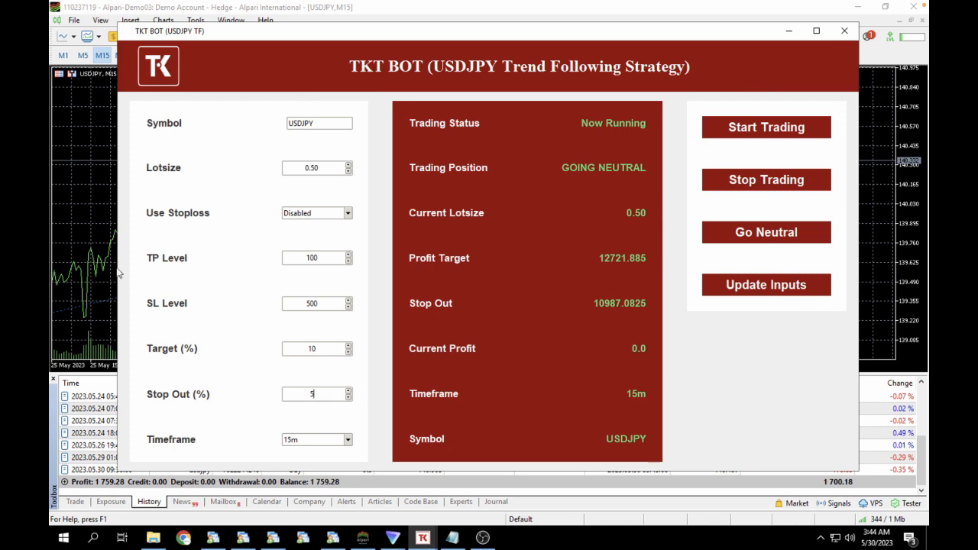
mouse_move(52, 274)
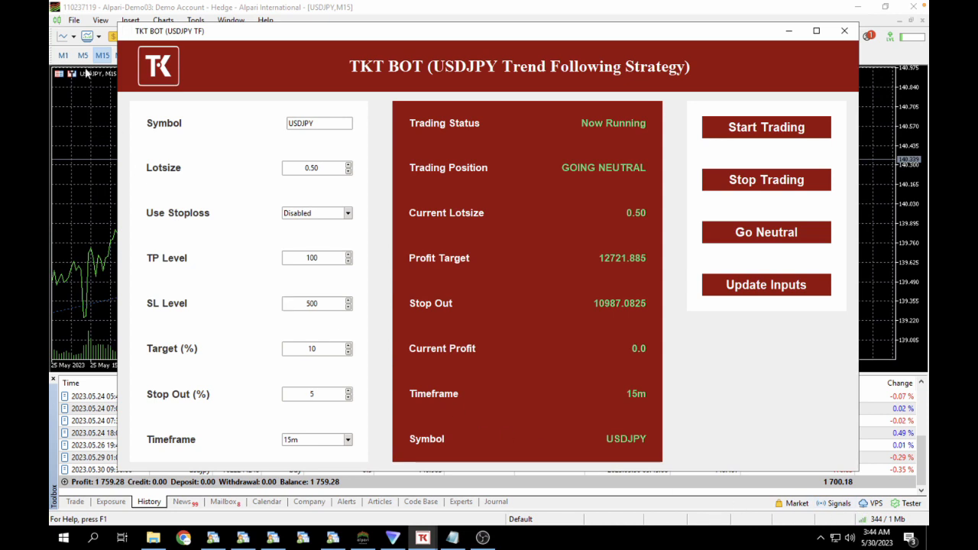
mouse_move(236, 8)
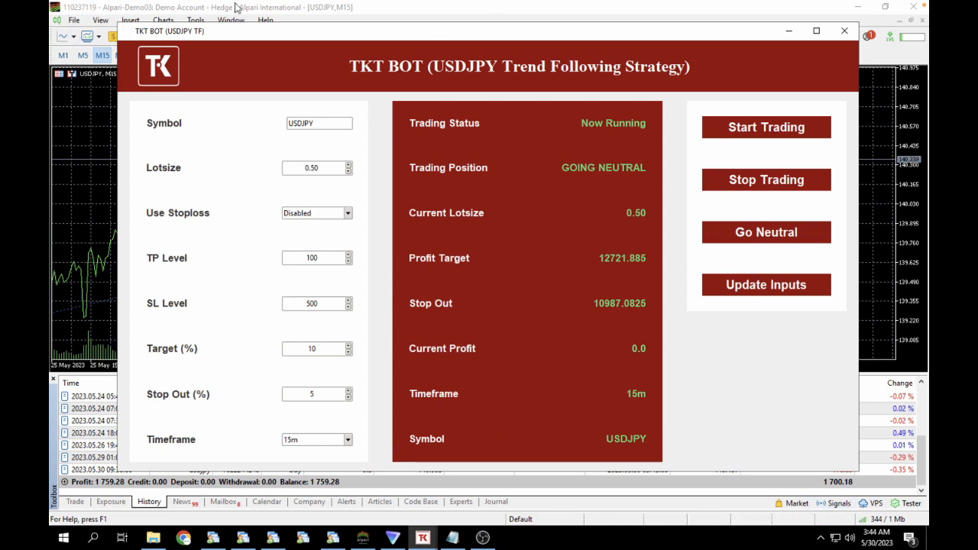
left_click(311, 394)
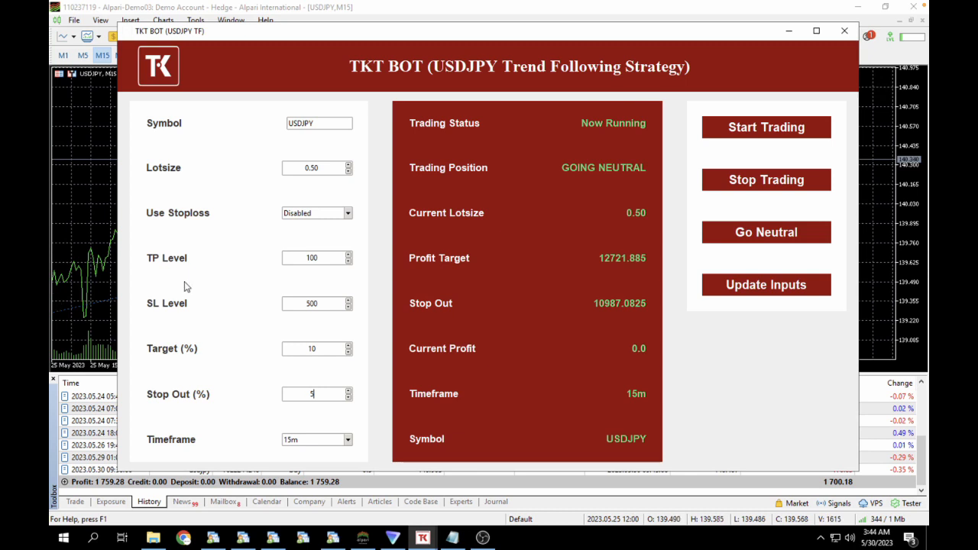
mouse_move(69, 221)
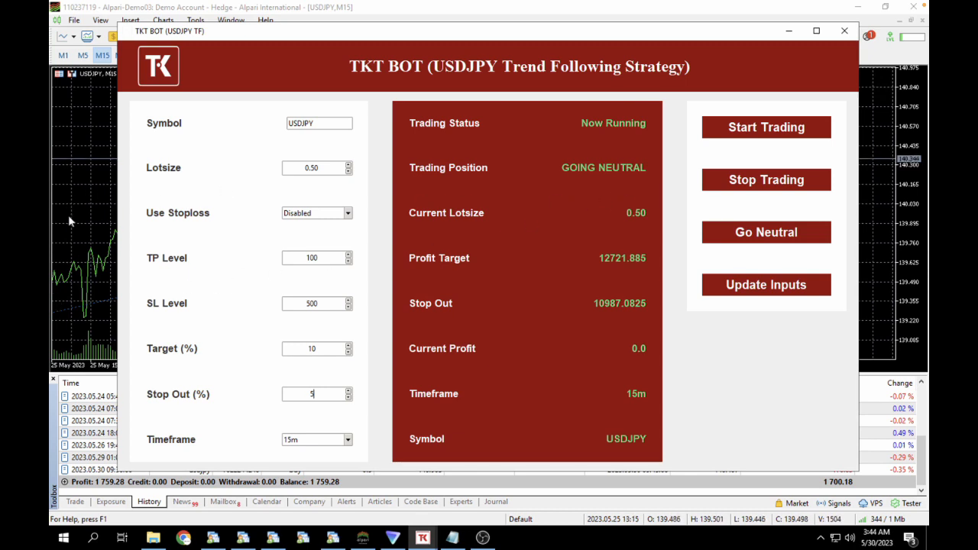
mouse_move(52, 275)
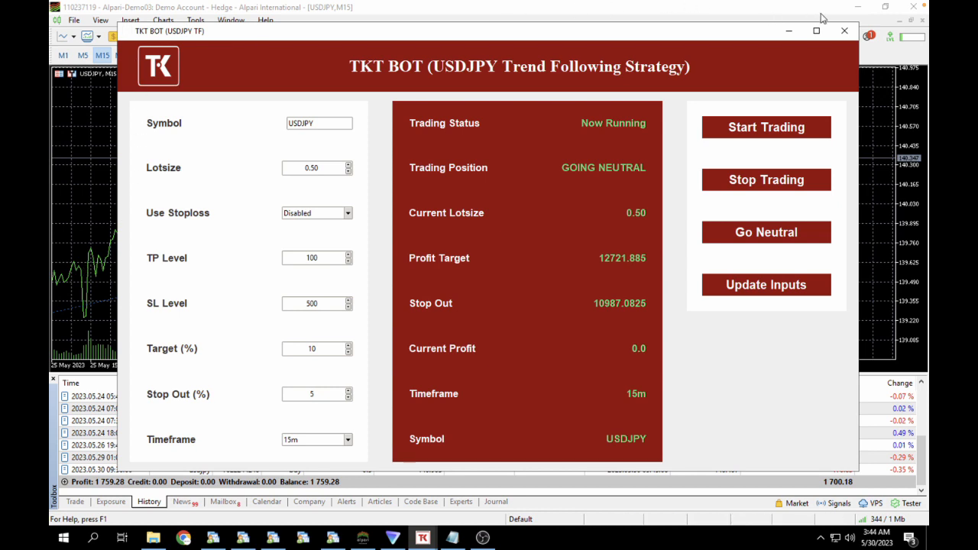
left_click(312, 394)
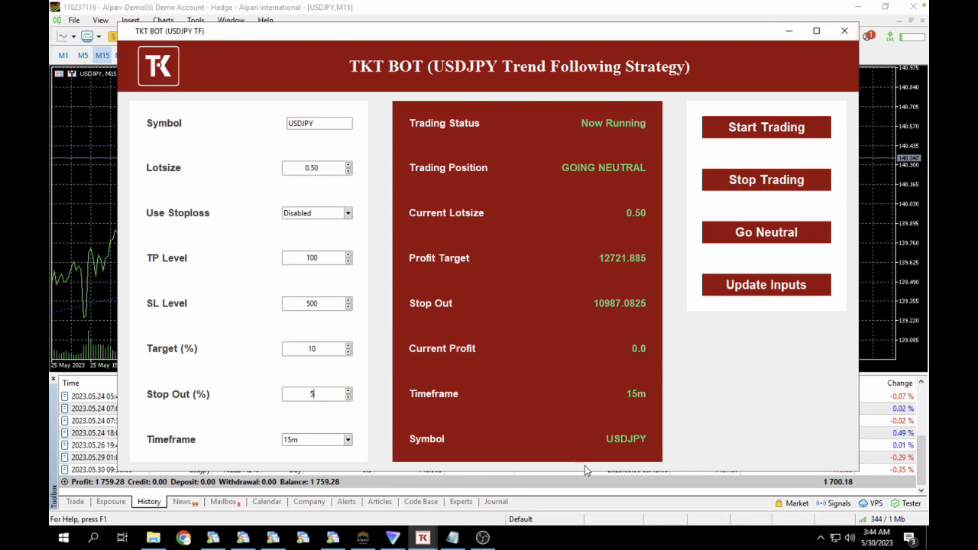
mouse_move(220, 461)
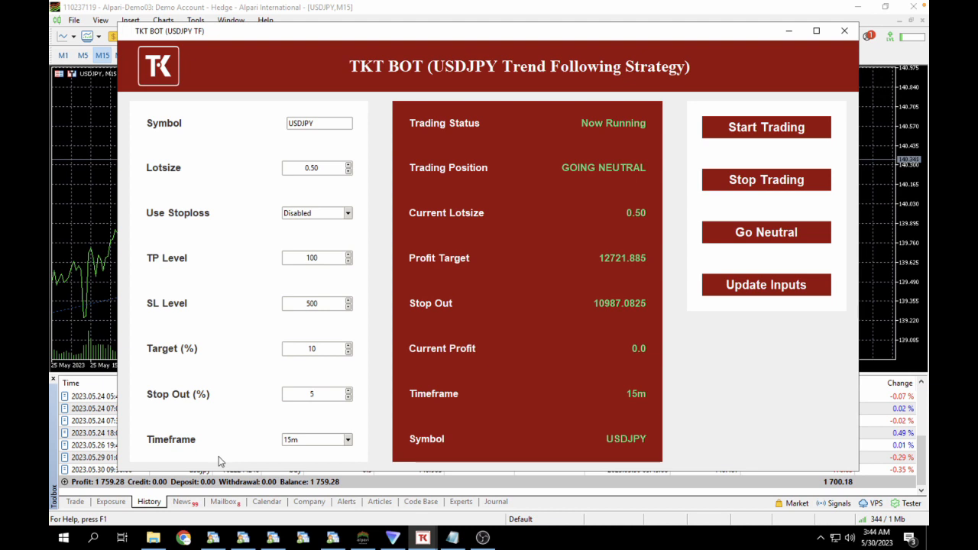
left_click(312, 394)
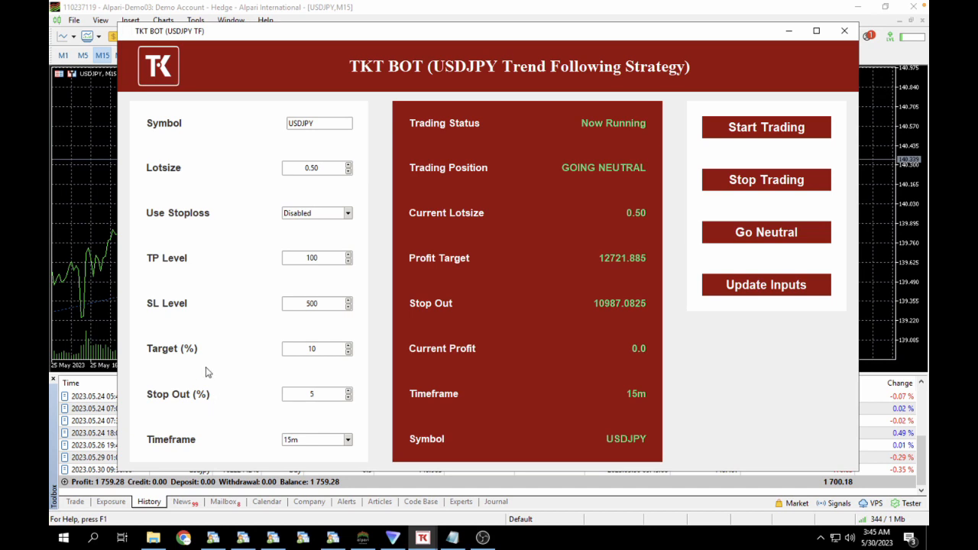
mouse_move(220, 399)
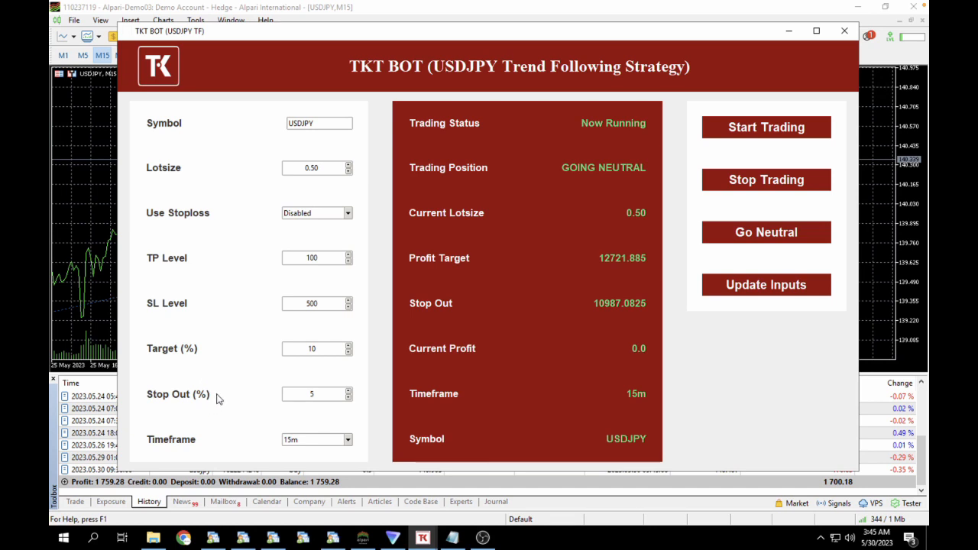
left_click(312, 394)
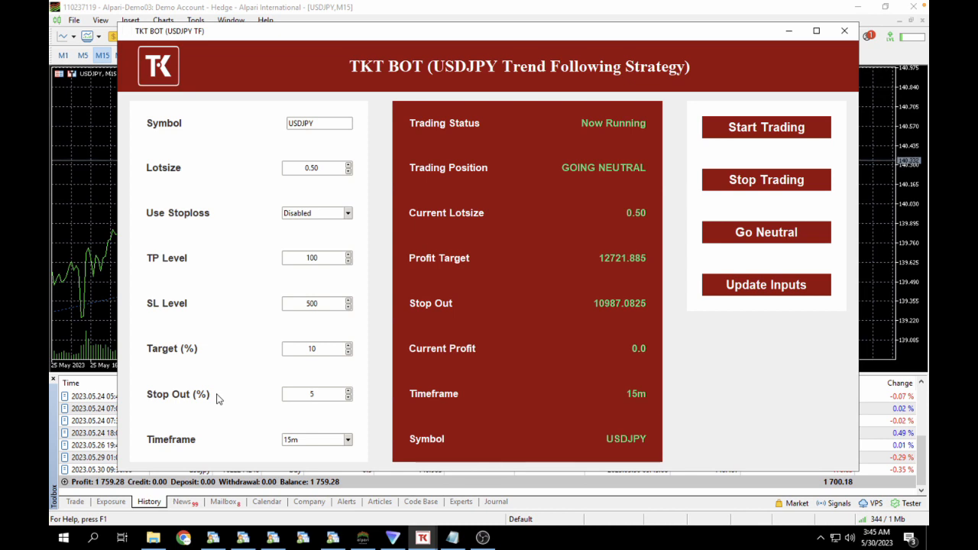
left_click(309, 394)
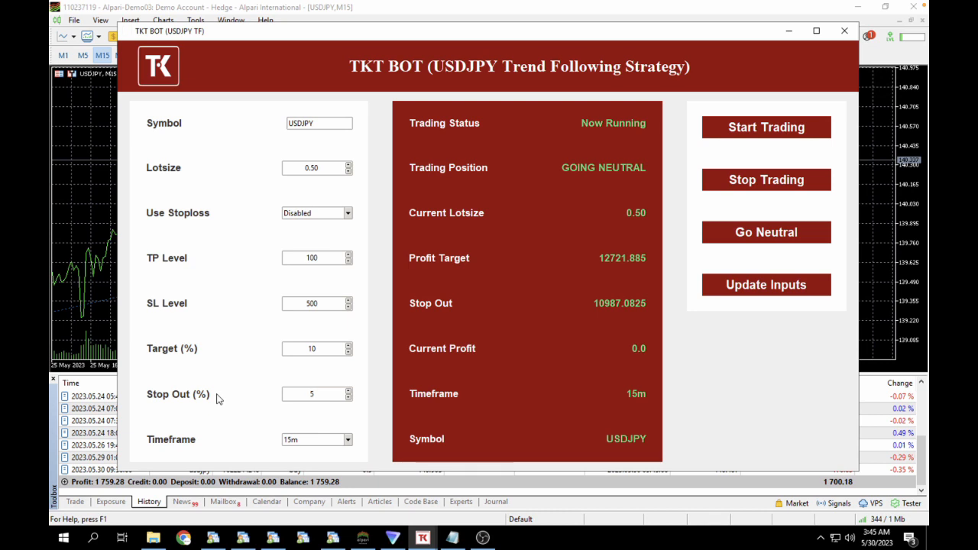
left_click(312, 394)
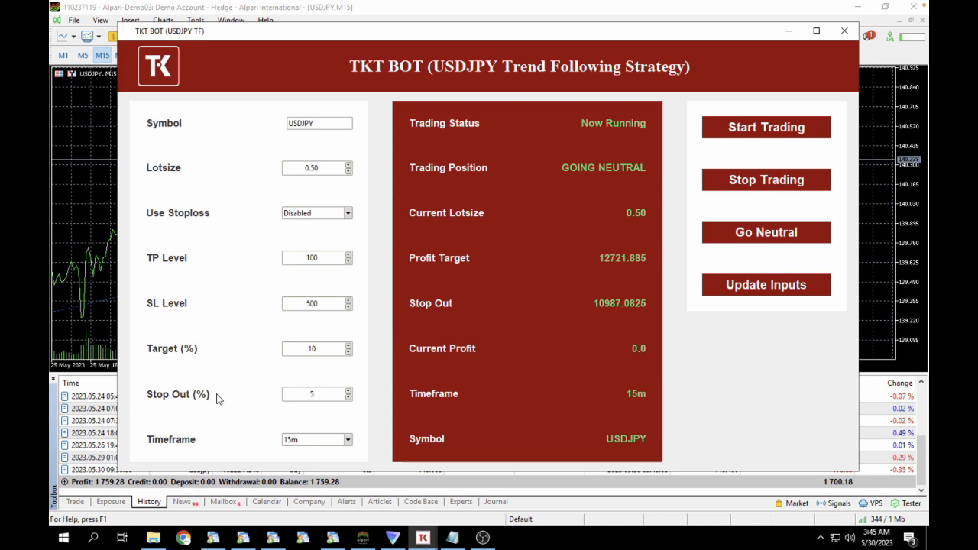
left_click(309, 395)
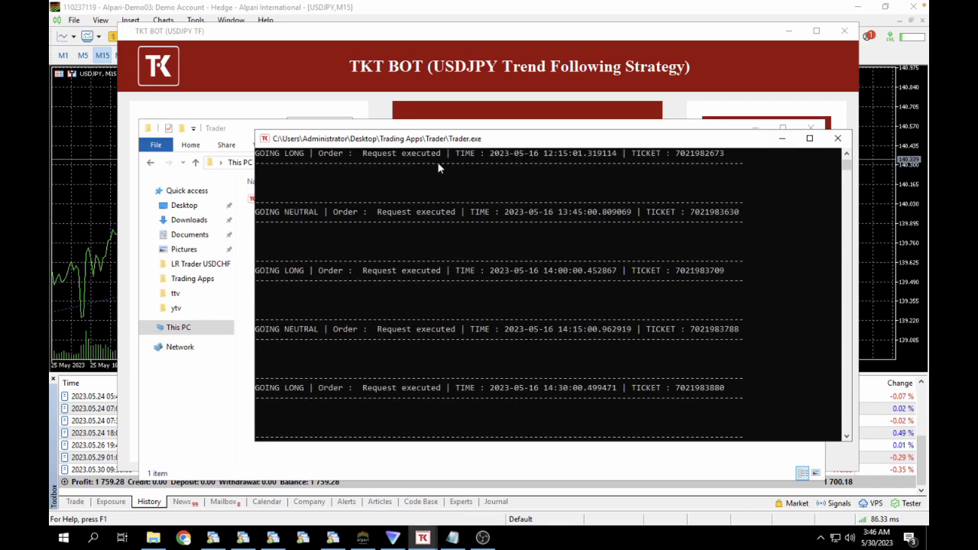
mouse_move(318, 208)
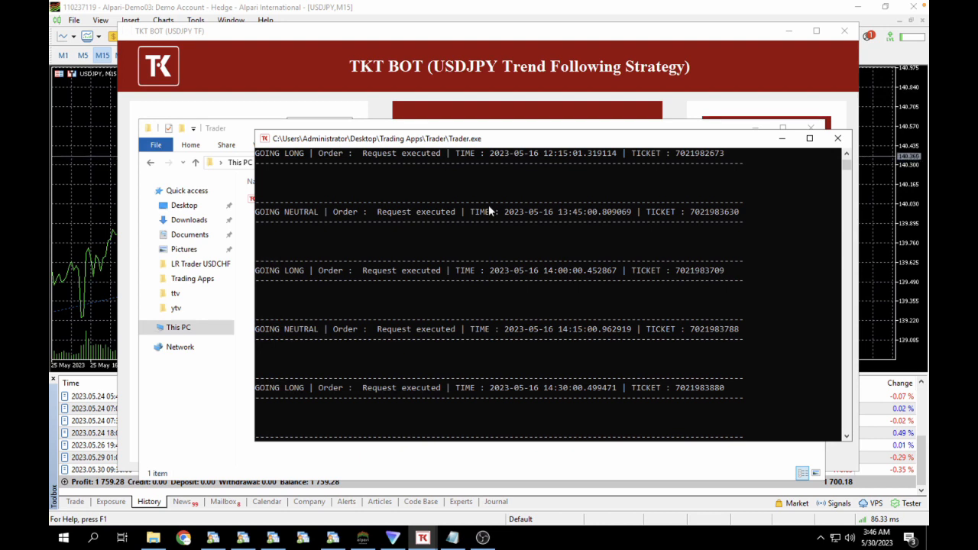
- Leave the Trader console log for the MetaTrader 5 USDJPY M15 trade history
left_click(837, 137)
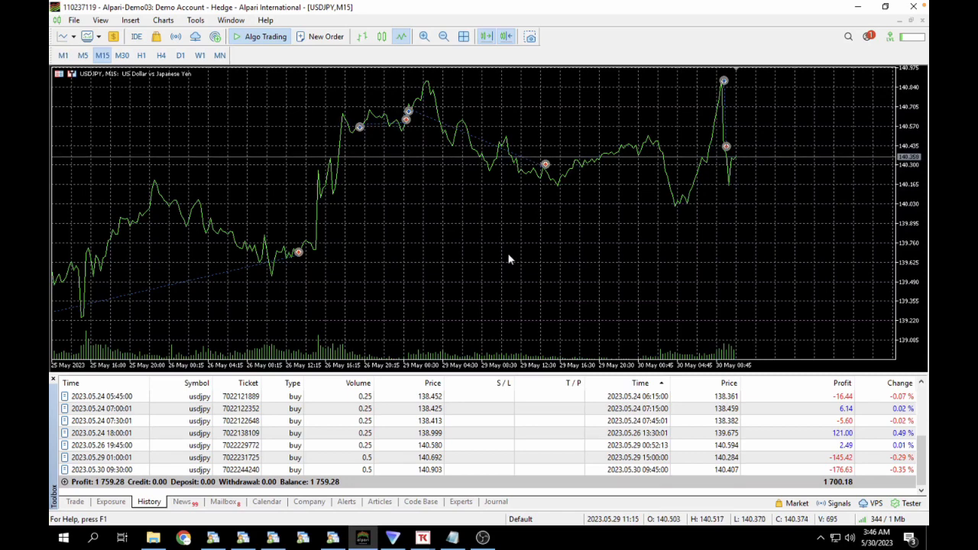
mouse_move(376, 442)
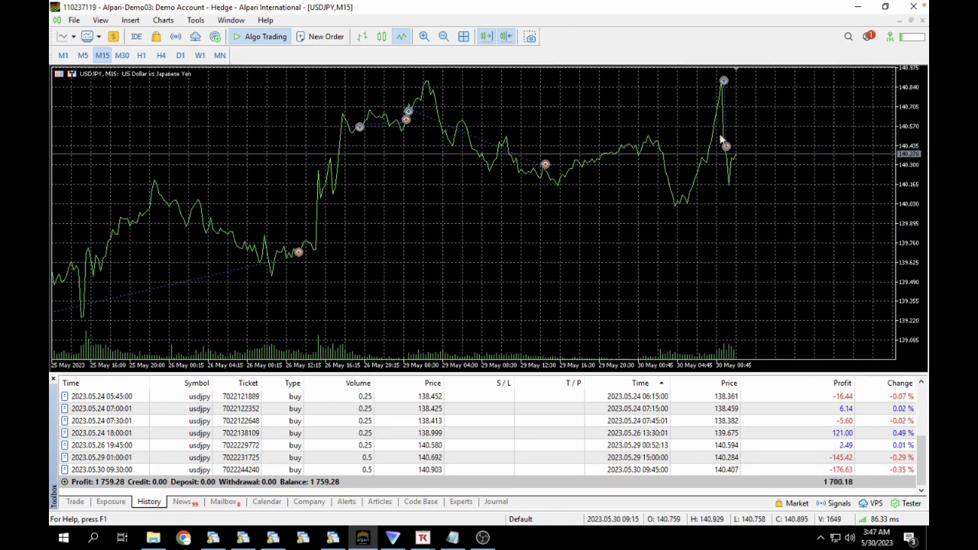
mouse_move(428, 109)
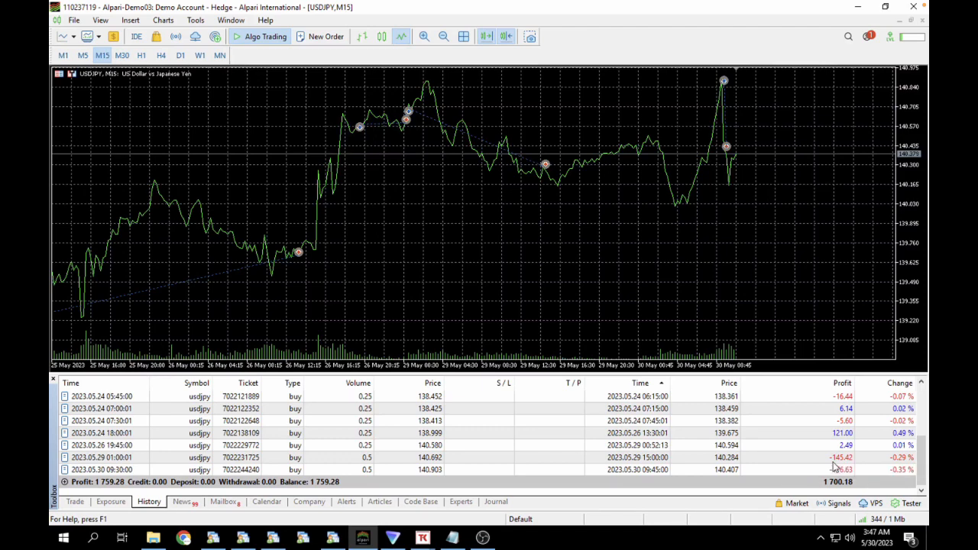
mouse_move(828, 465)
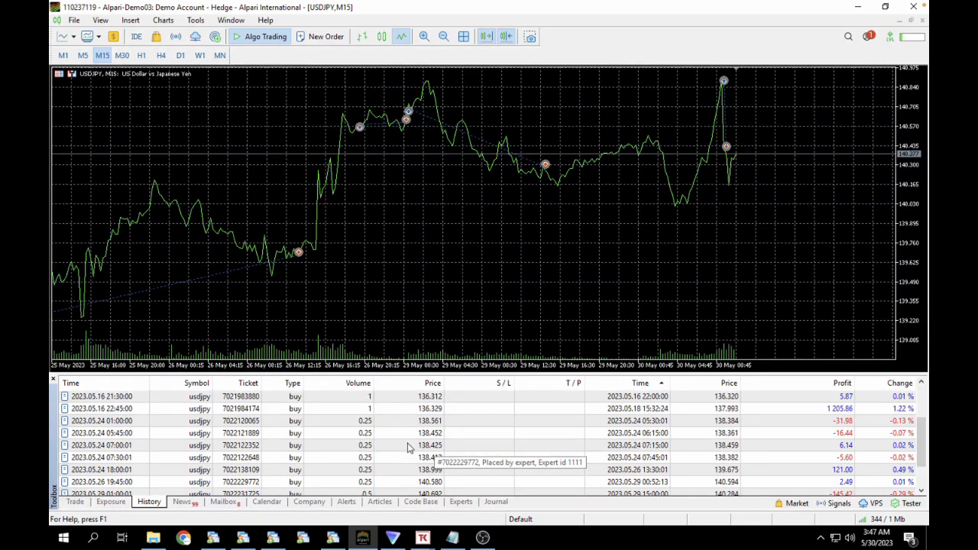
mouse_move(404, 434)
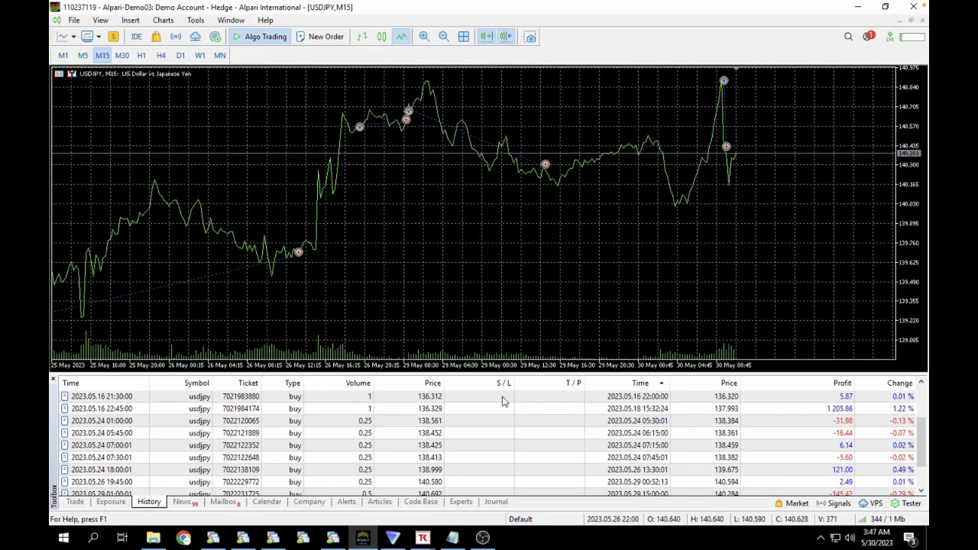
mouse_move(306, 296)
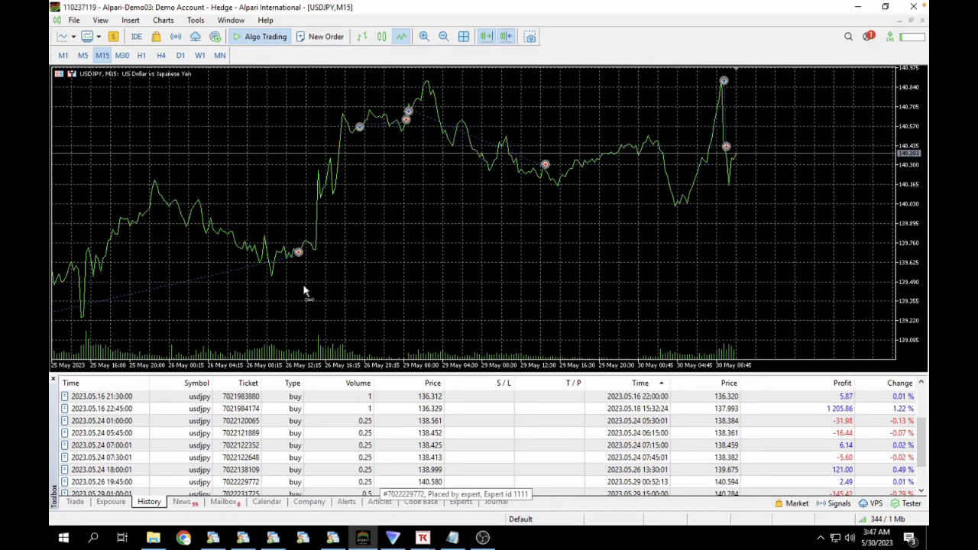
mouse_move(504, 37)
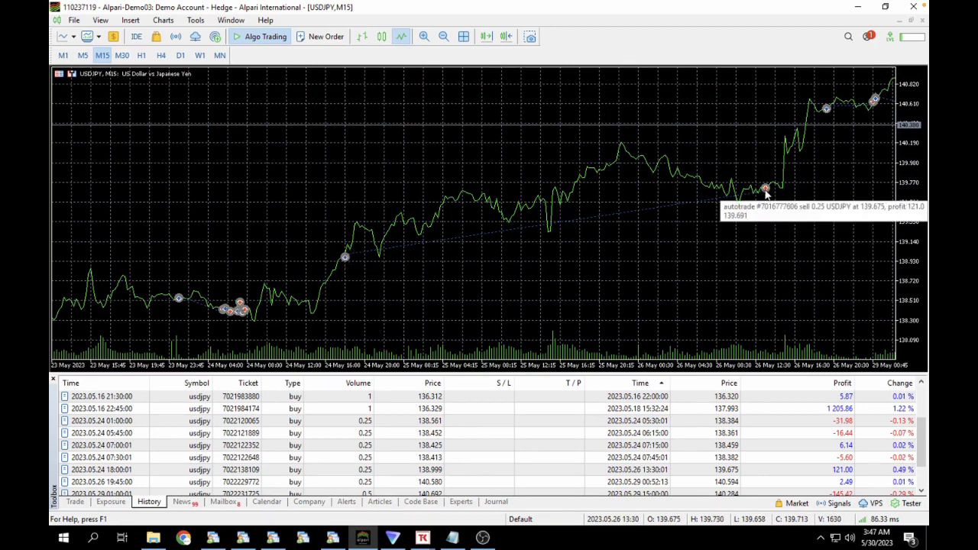
mouse_move(797, 412)
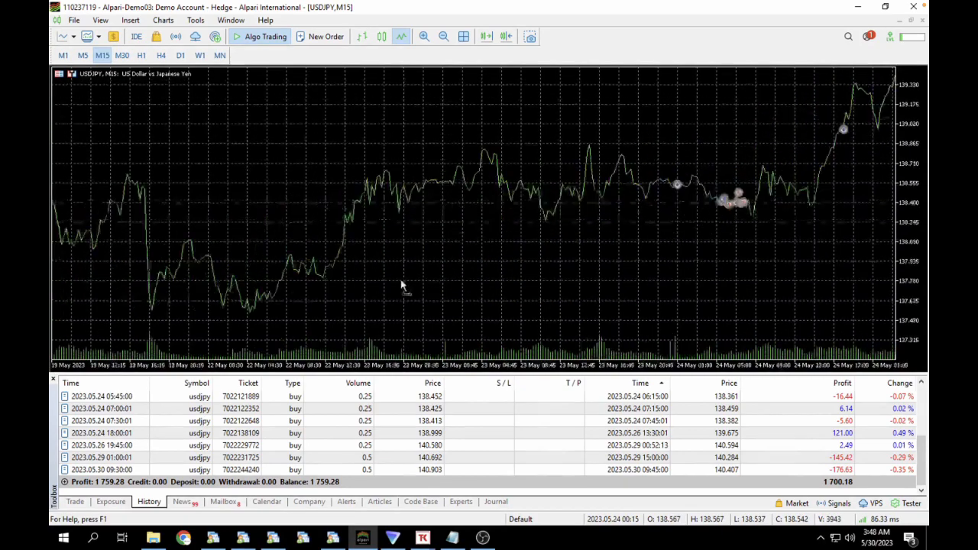
- Scroll the History tab to the Profit/Balance totals, then switch to the Trading Kernel product page tab
scroll("left", 3)
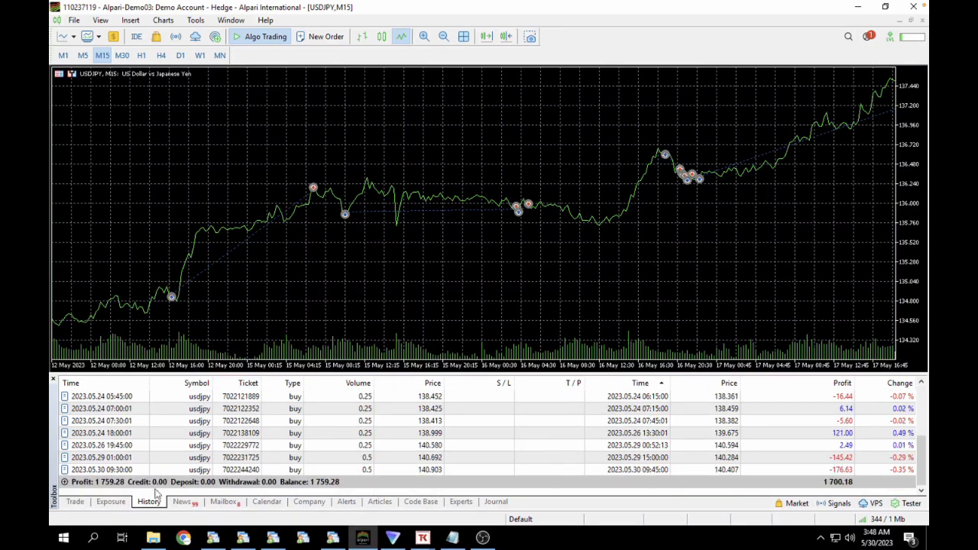
mouse_move(107, 488)
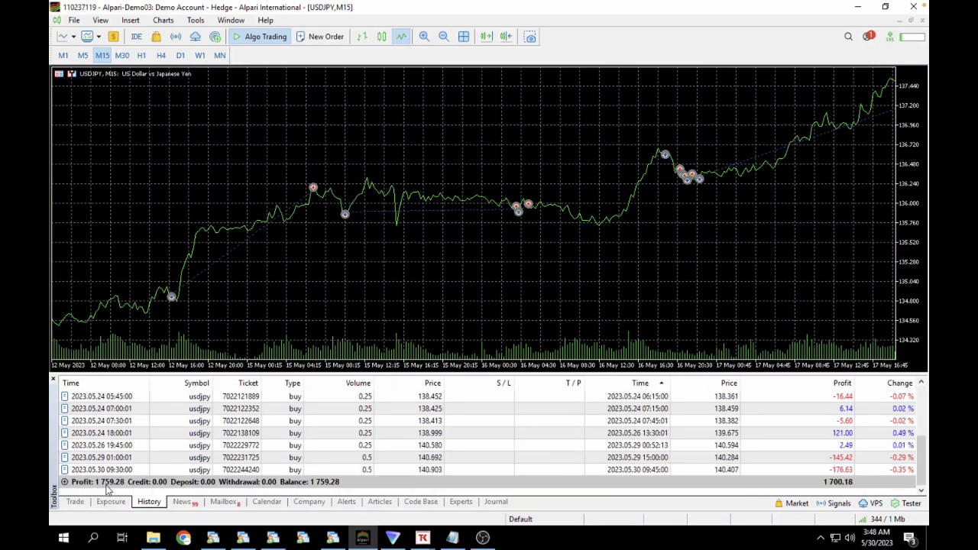
mouse_move(116, 484)
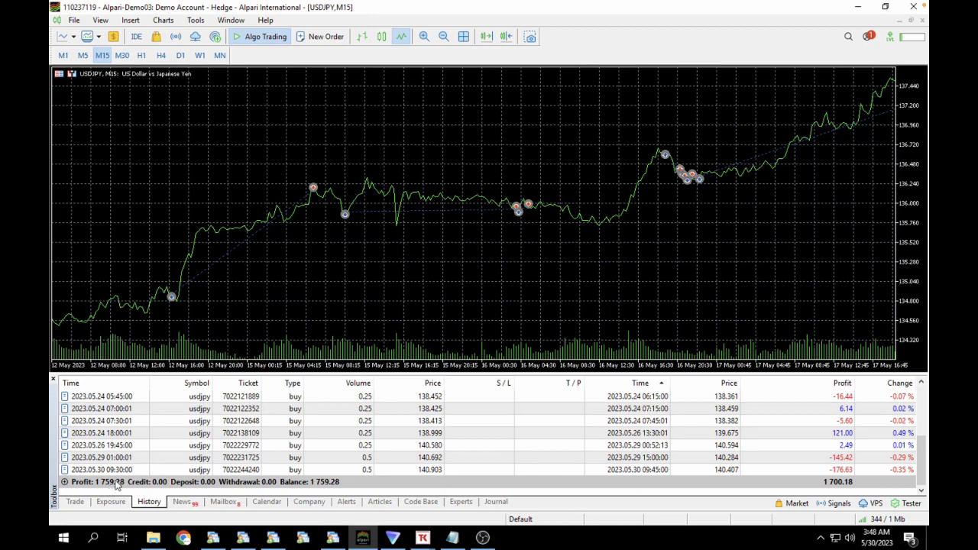
scroll("up", 3)
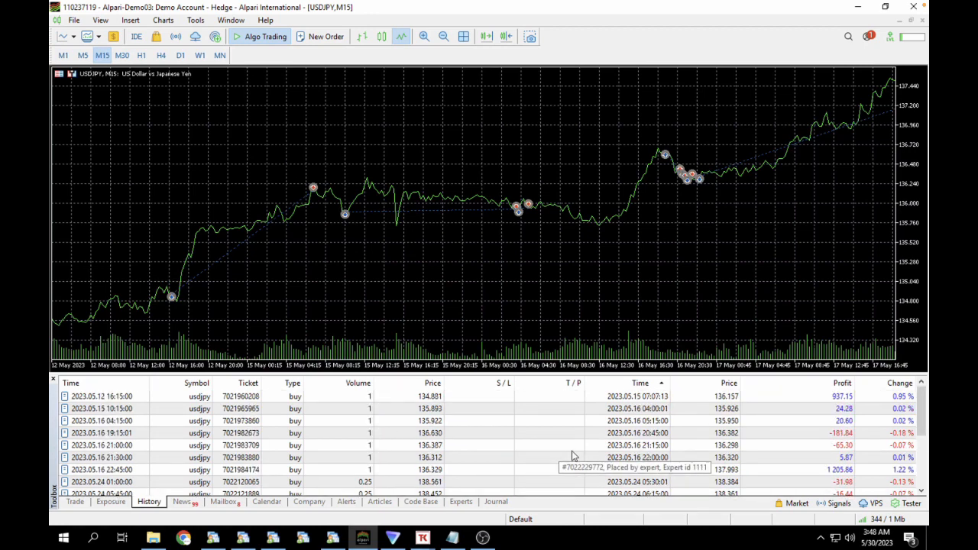
scroll("down", 3)
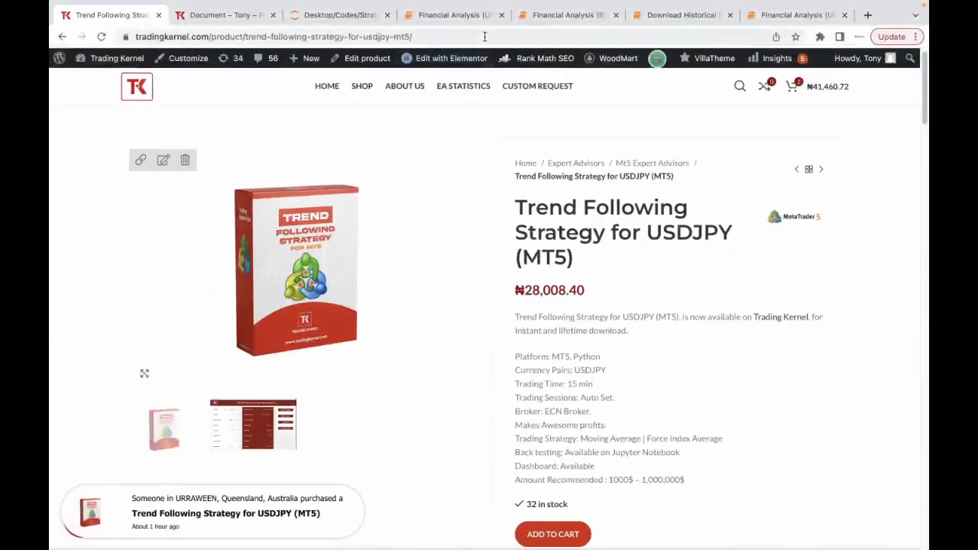
left_click(798, 16)
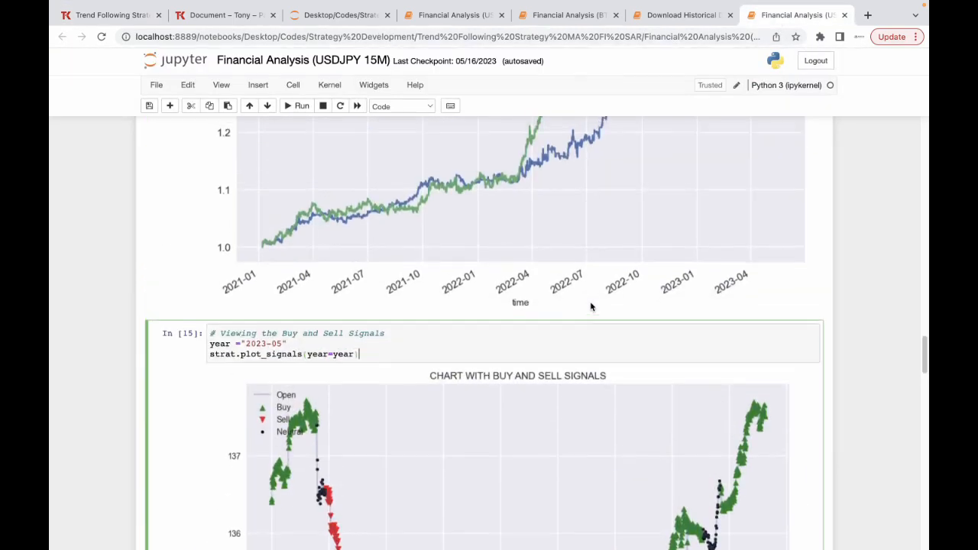
- Scroll through the price, strategy and May 2023 buy/sell signal charts in the USDJPY 15M notebook
scroll("down", 3)
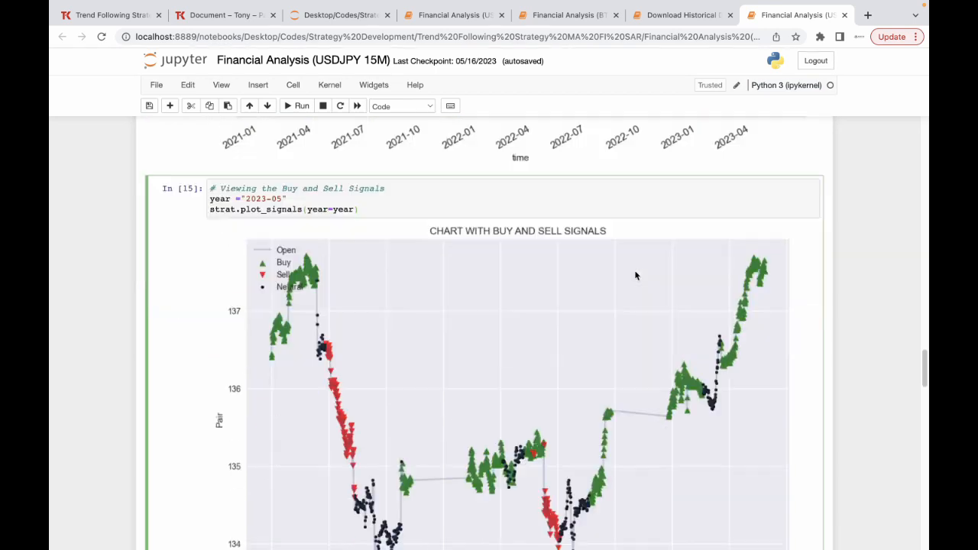
scroll("down", 3)
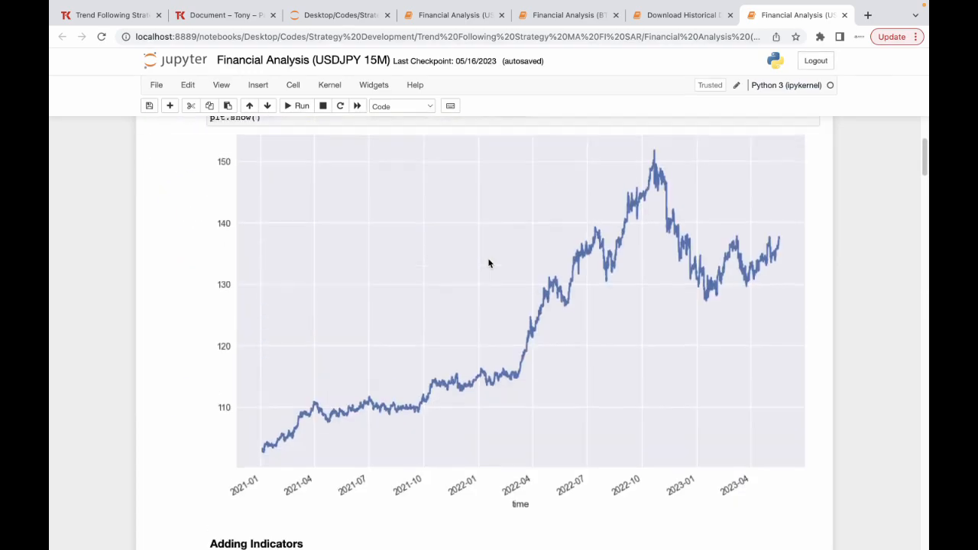
scroll("down", 3)
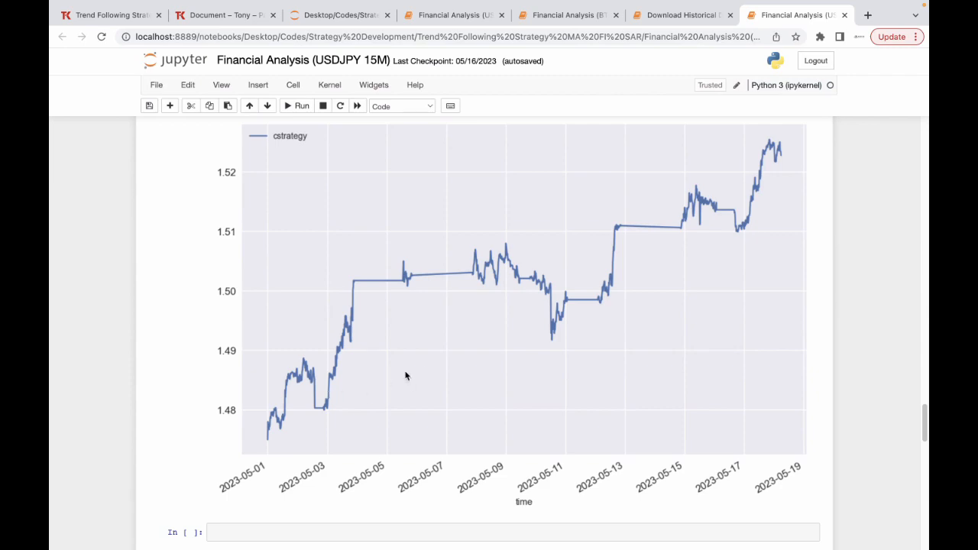
scroll("down", 3)
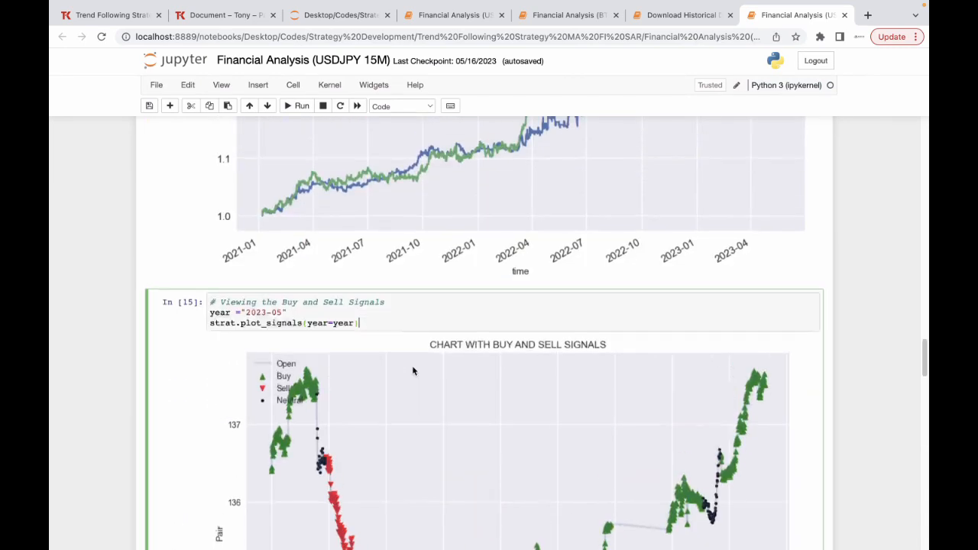
scroll("down", 3)
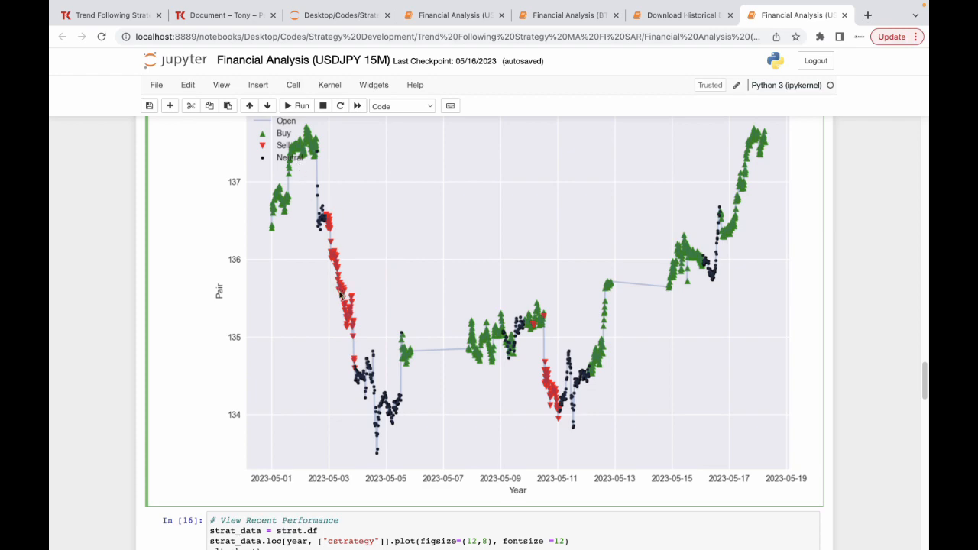
mouse_move(755, 235)
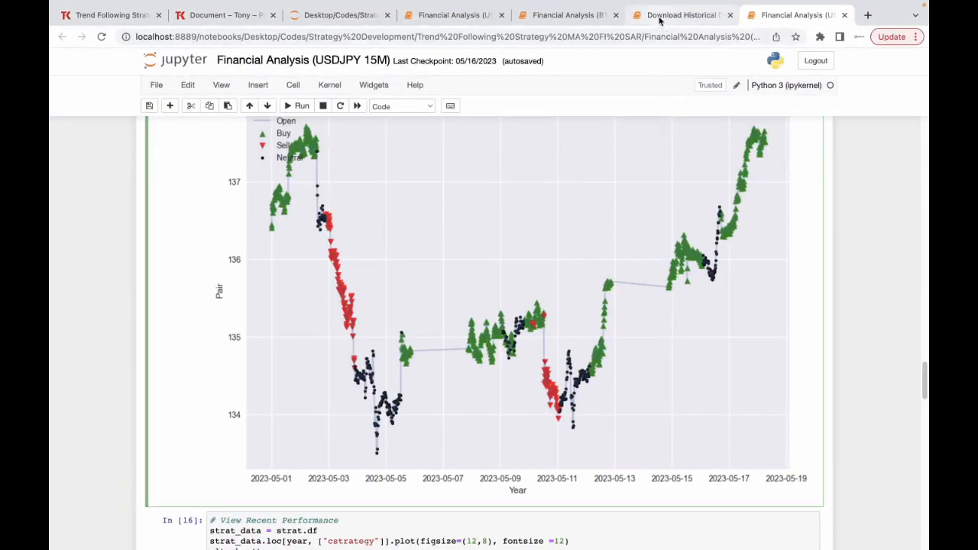
left_click(679, 16)
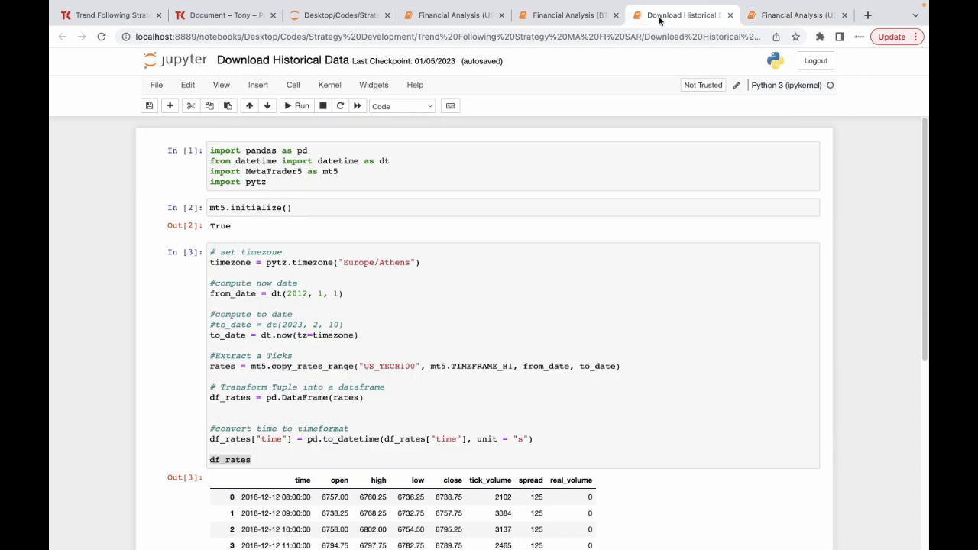
left_click(416, 366)
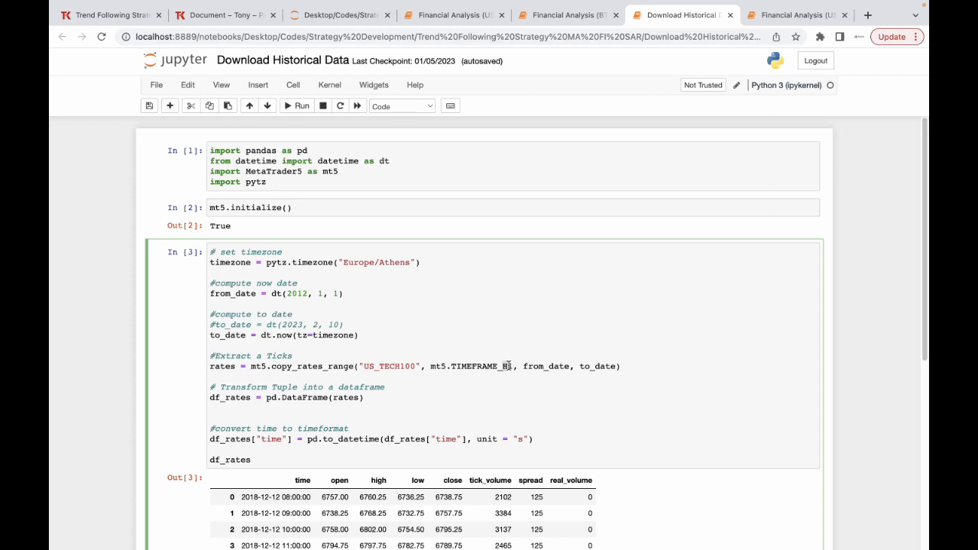
double_click(390, 366)
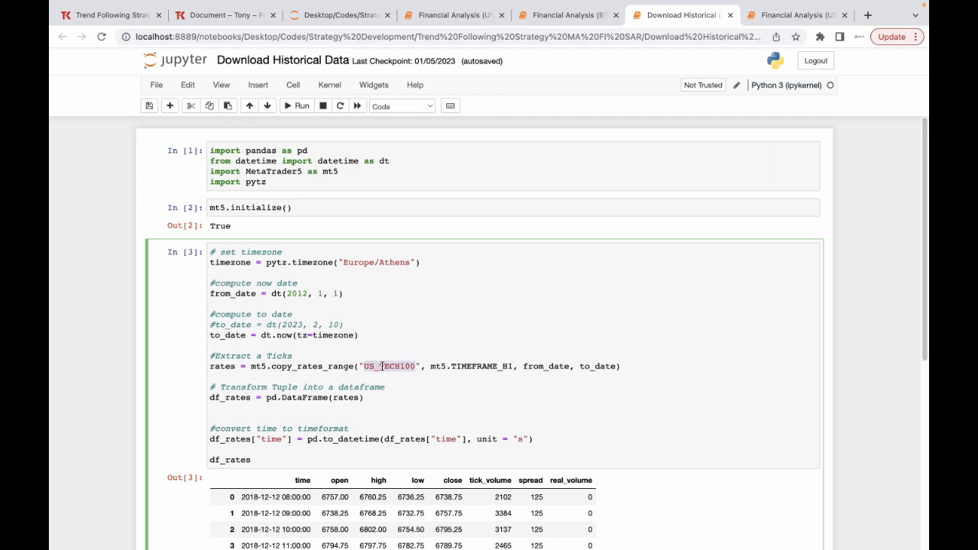
scroll("down", 3)
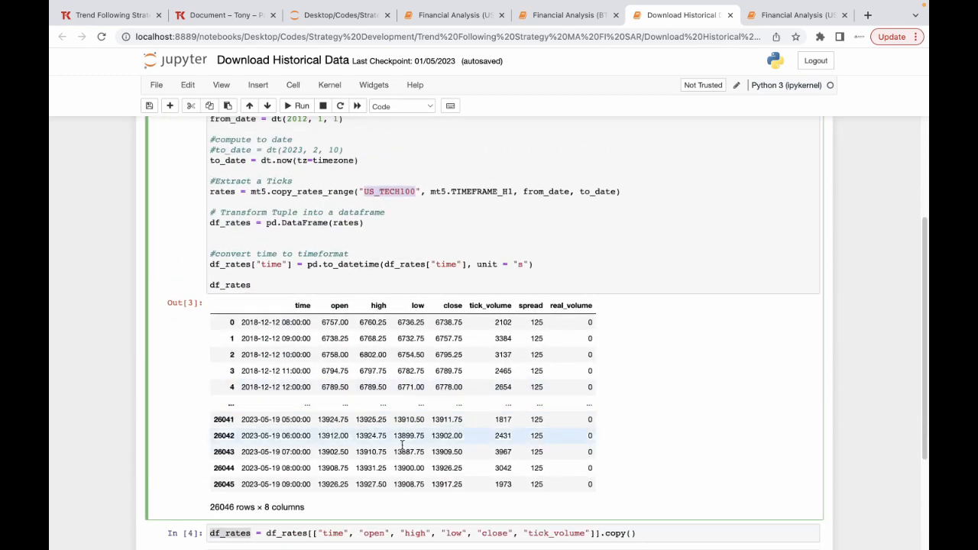
scroll("down", 3)
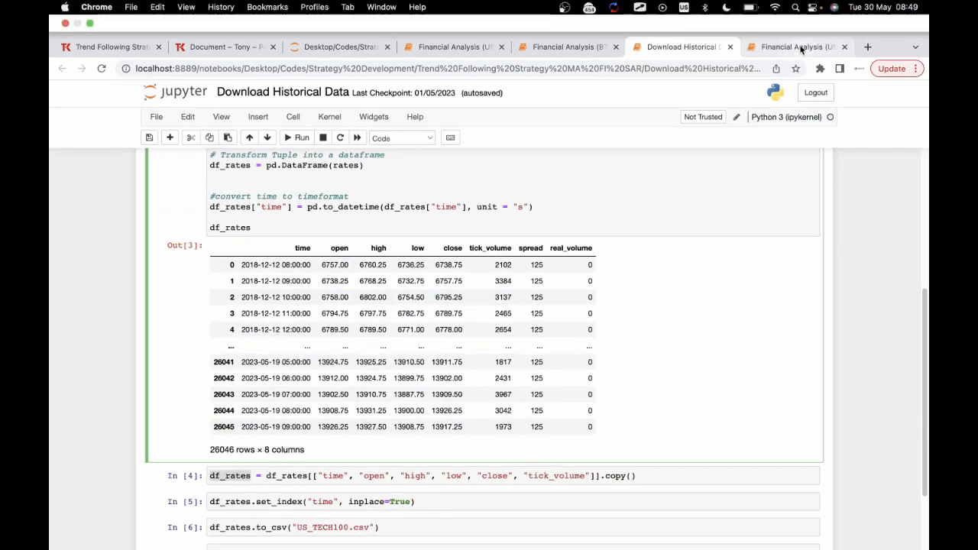
left_click(796, 45)
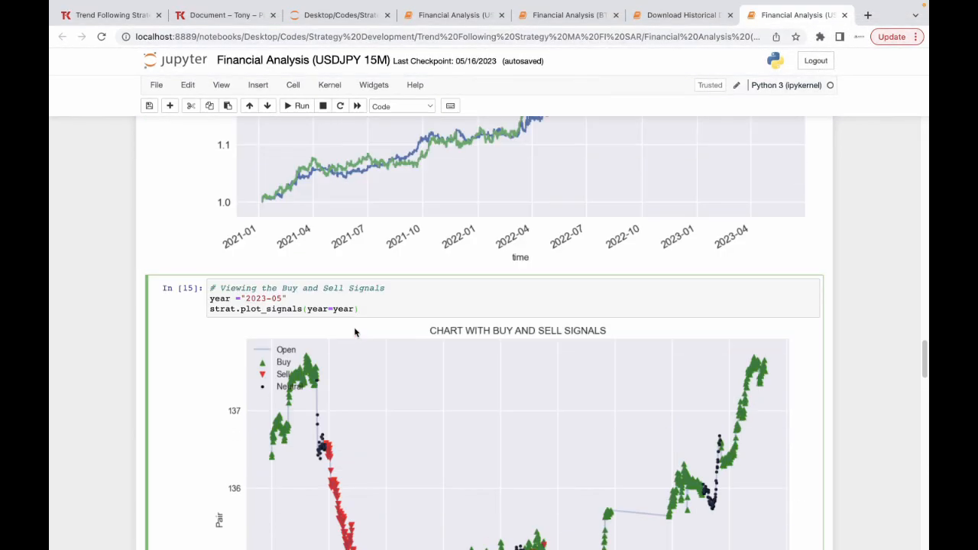
left_click(358, 308)
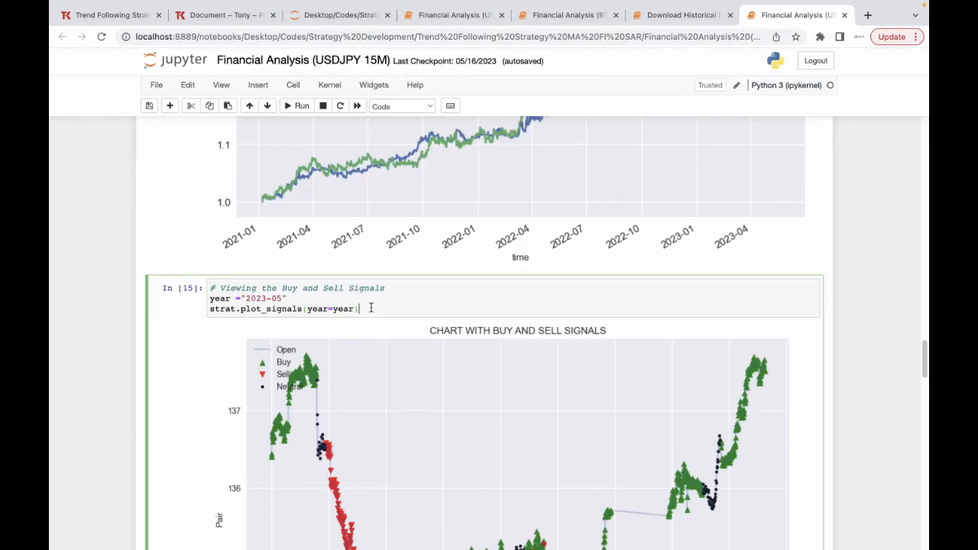